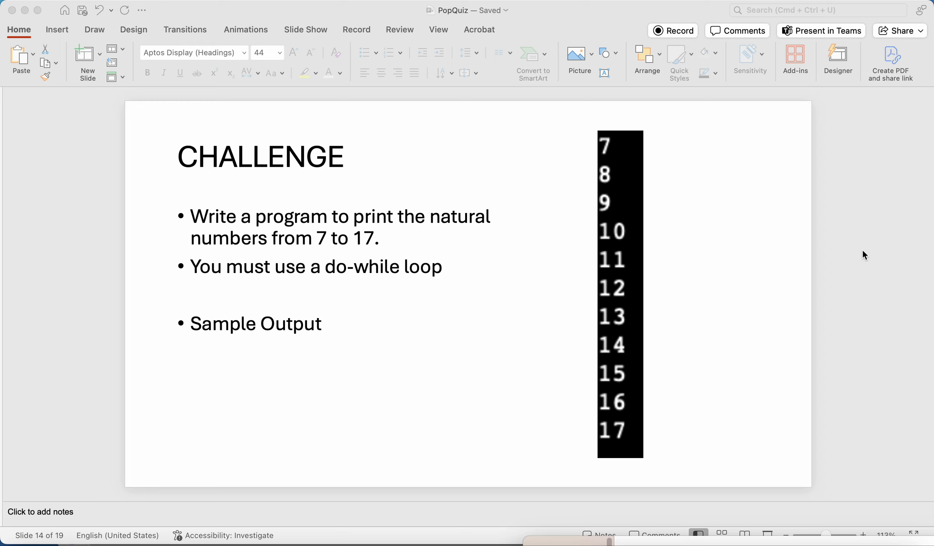
pyautogui.moveTo(852, 257)
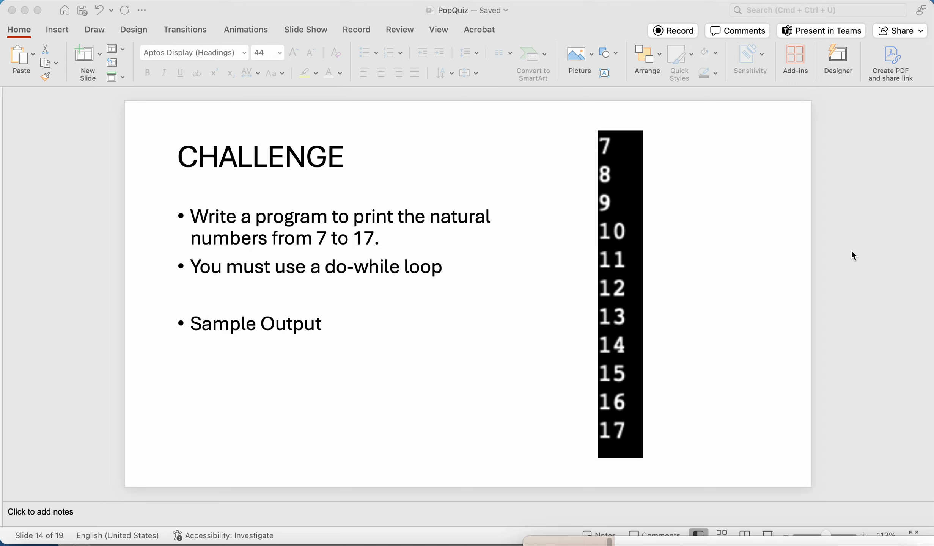
pyautogui.moveTo(825, 256)
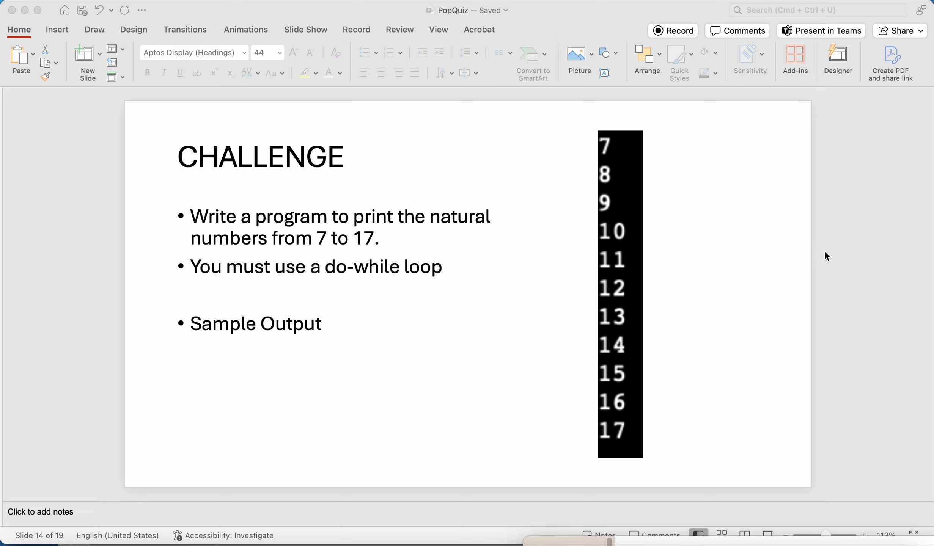
pyautogui.moveTo(504, 282)
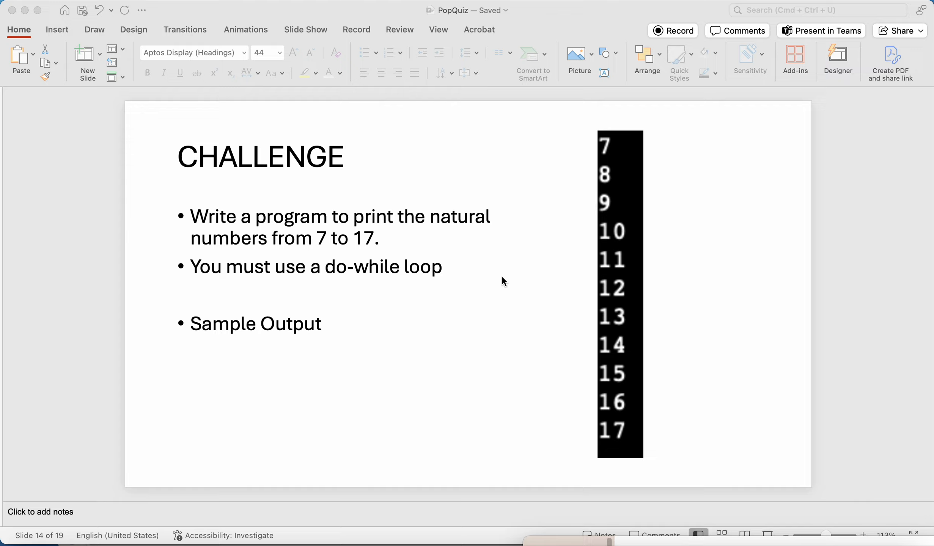
pyautogui.moveTo(389, 296)
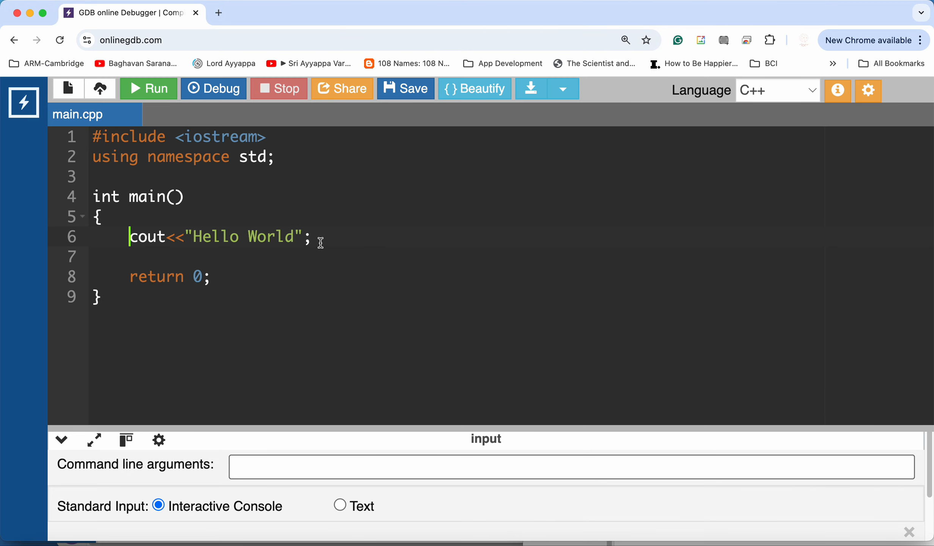
# - Replace the Hello World statement with 'int num = 7;'
pyautogui.click(313, 237)
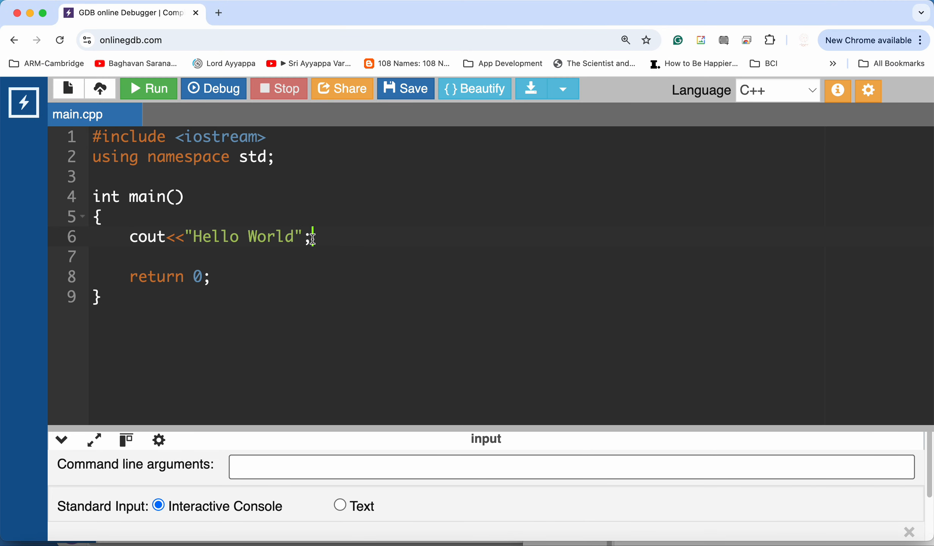
pyautogui.moveTo(312, 236); pyautogui.dragTo(127, 236)
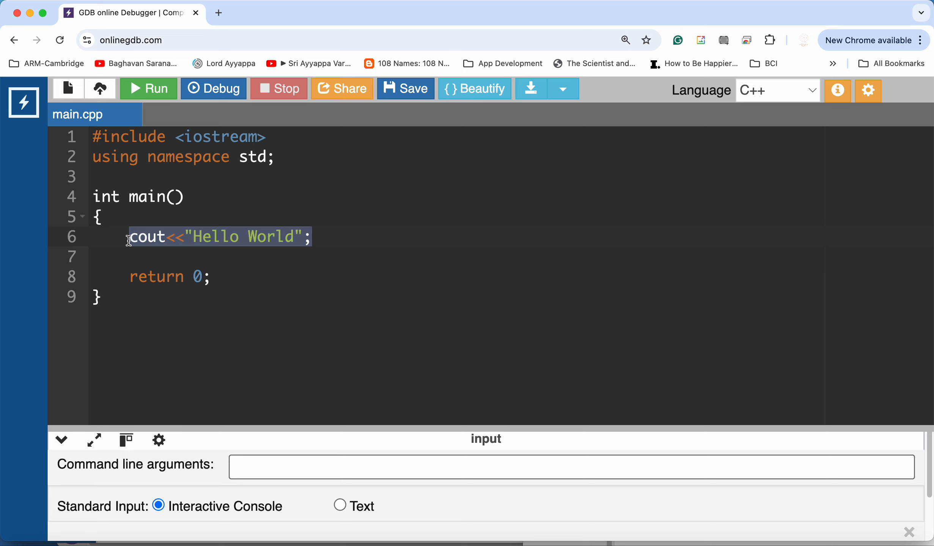
pyautogui.write('int num =')
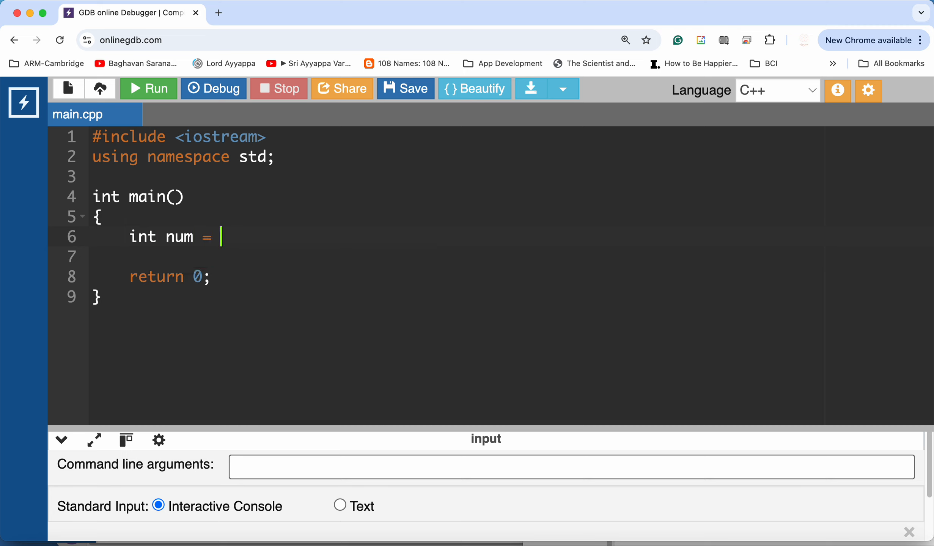
pyautogui.write('7;')
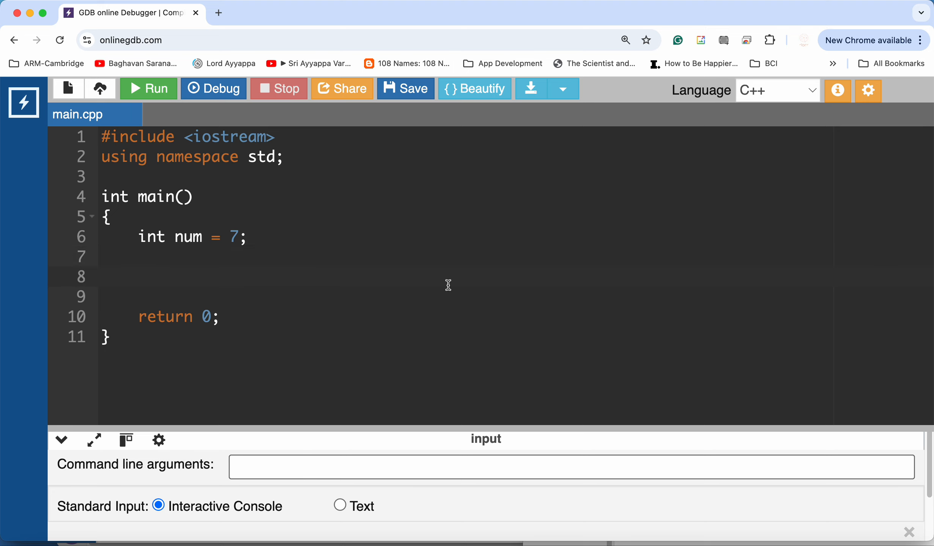
# - Add an empty 'do { } while();' loop skeleton
pyautogui.write('do')
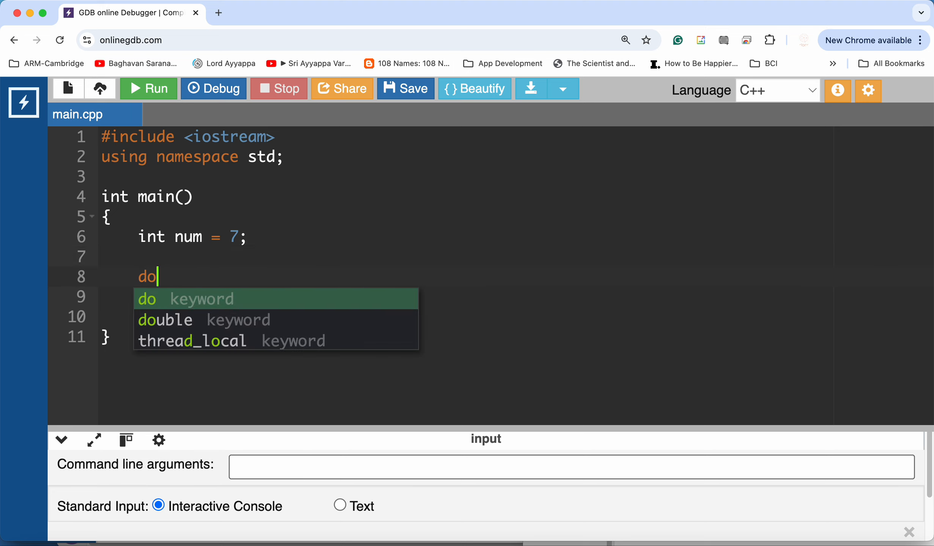
pyautogui.write('{')
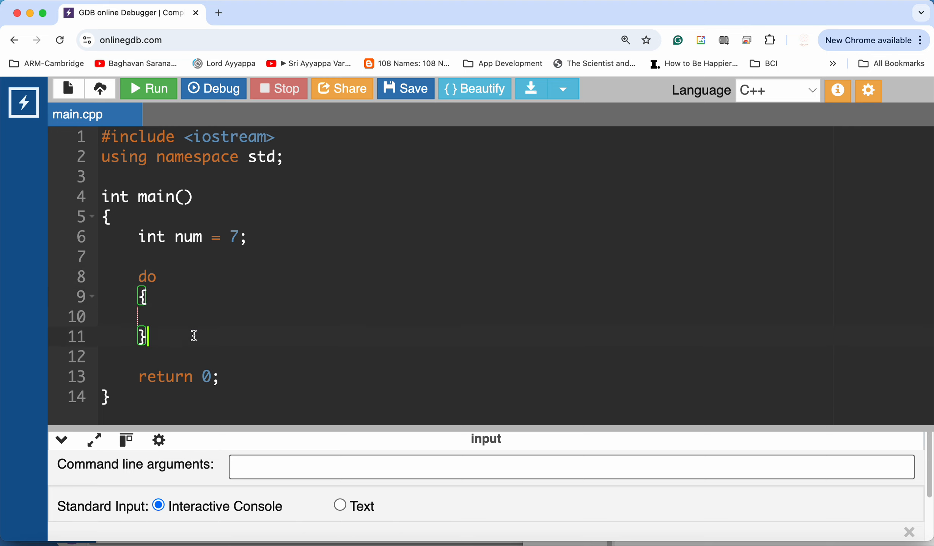
pyautogui.write('while()')
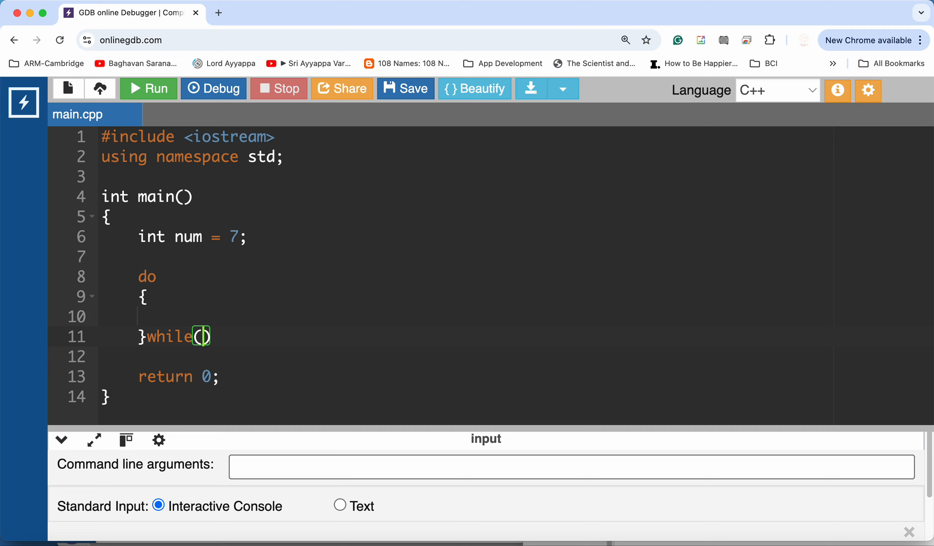
pyautogui.write(';')
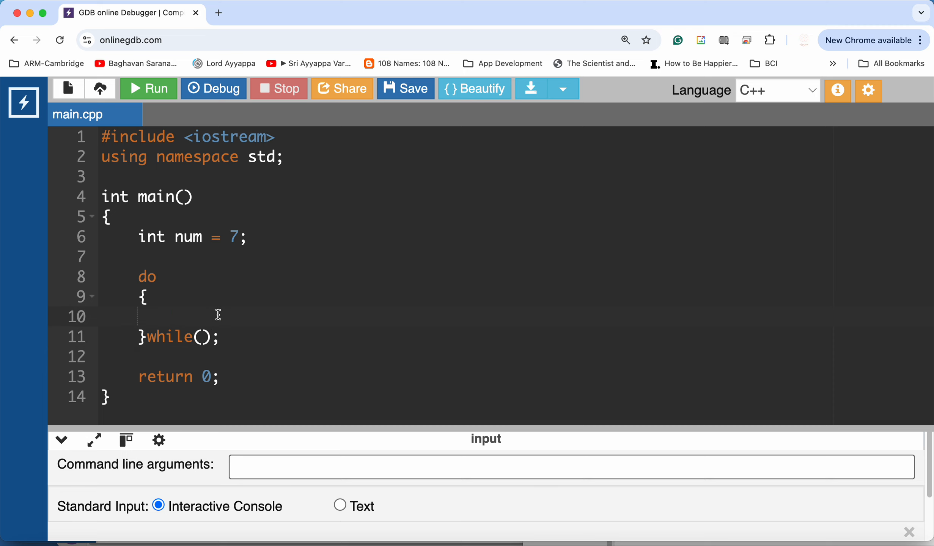
# - Fill the loop body with 'cout << num << endl;' and 'num++;'
pyautogui.write('cout')
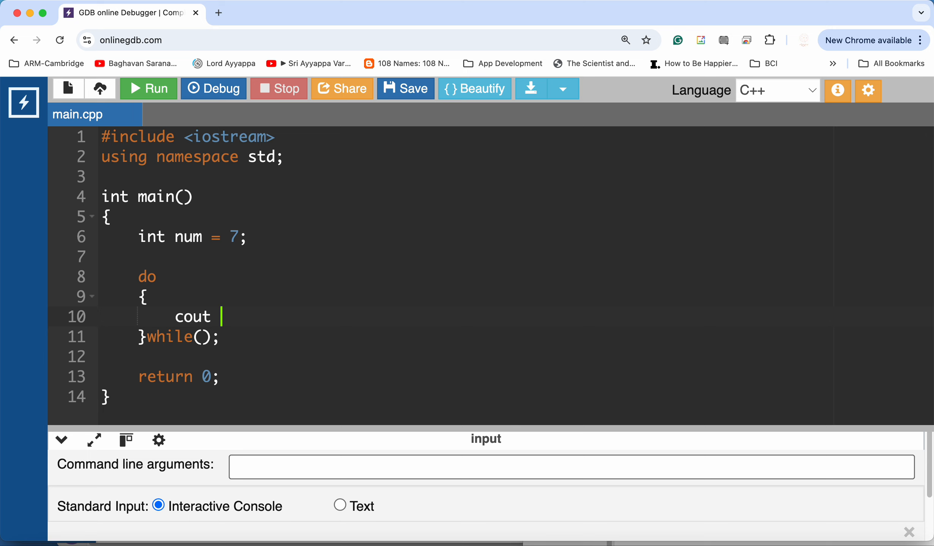
pyautogui.write('<< num ;')
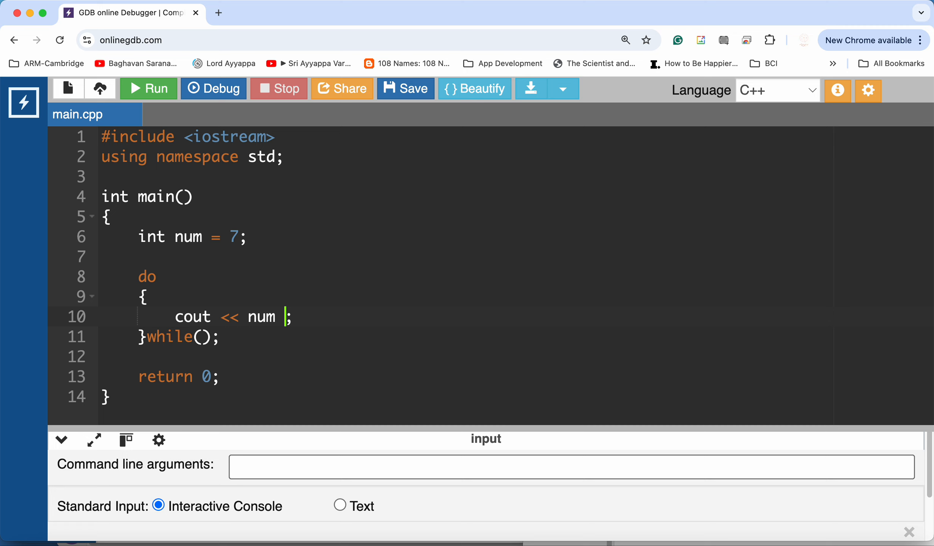
pyautogui.write('<<')
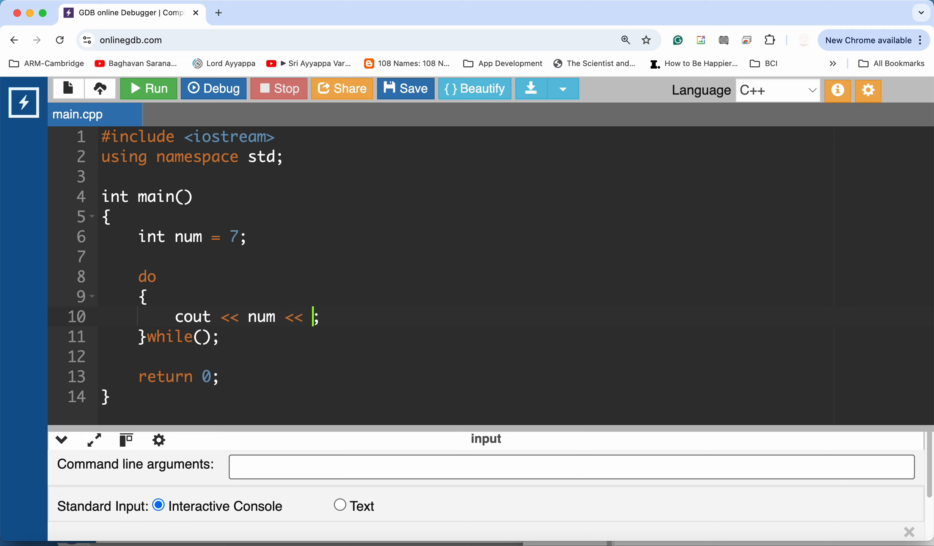
pyautogui.write('endl')
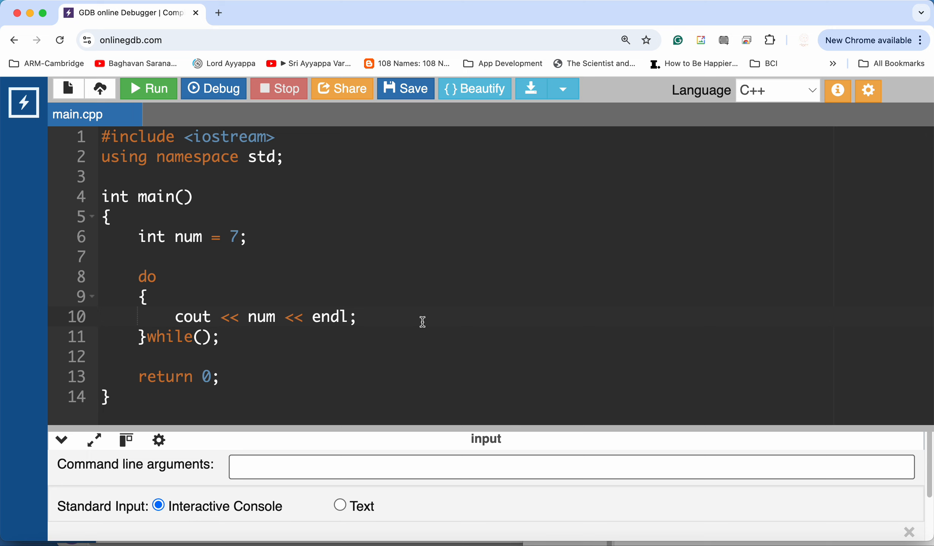
pyautogui.write('num++;')
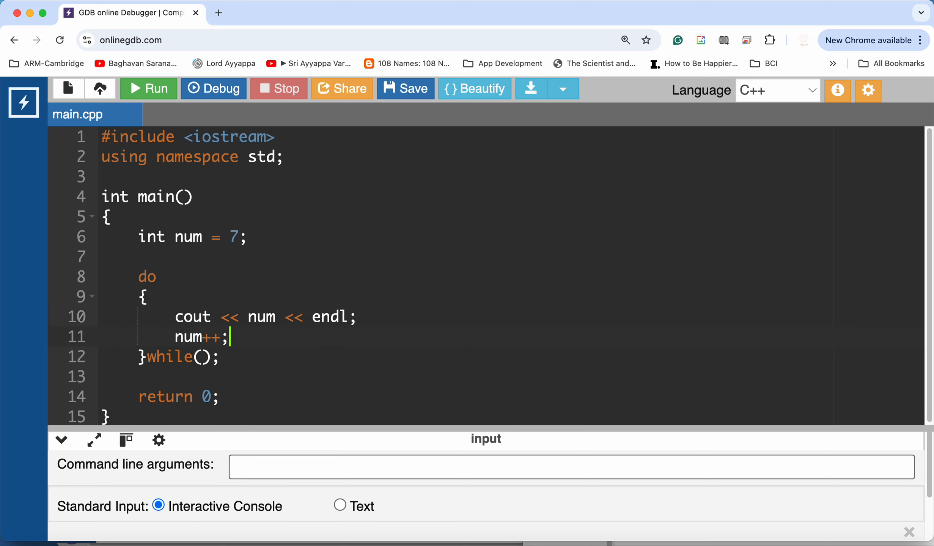
pyautogui.press('Enter')
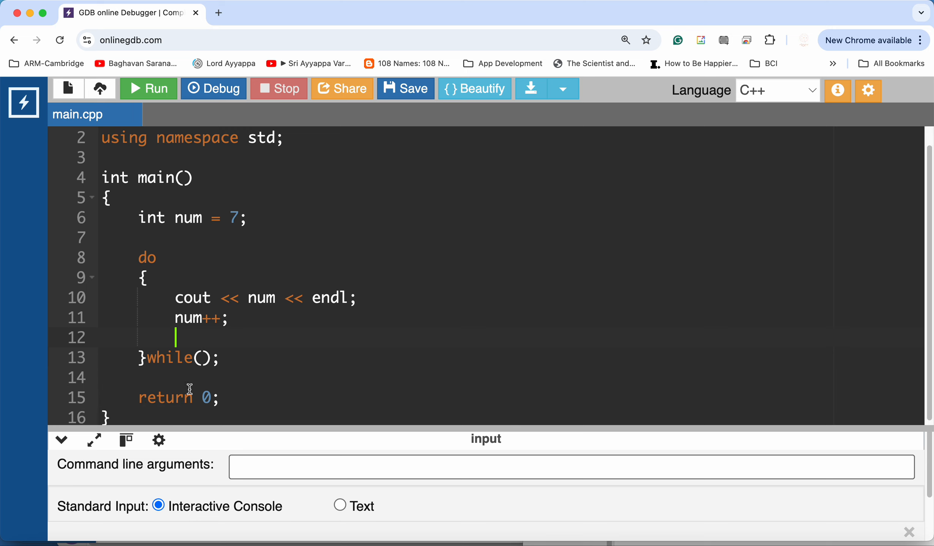
# - Set the while condition to 'num <= 17'
pyautogui.click(201, 358)
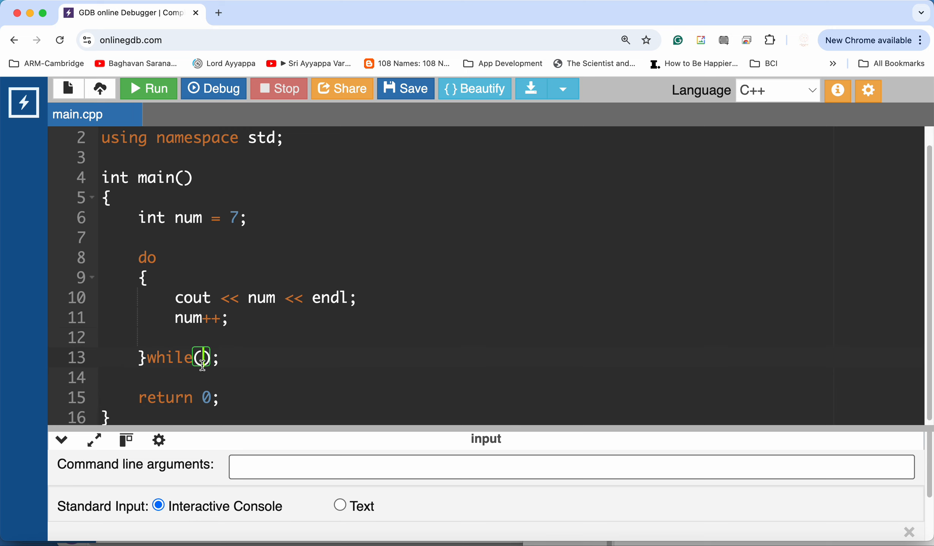
pyautogui.write('num <=')
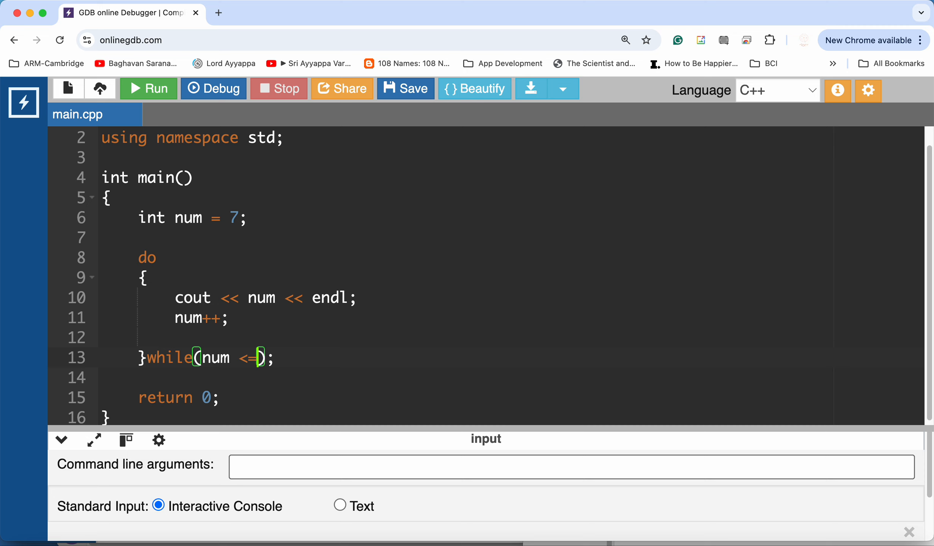
pyautogui.write('17')
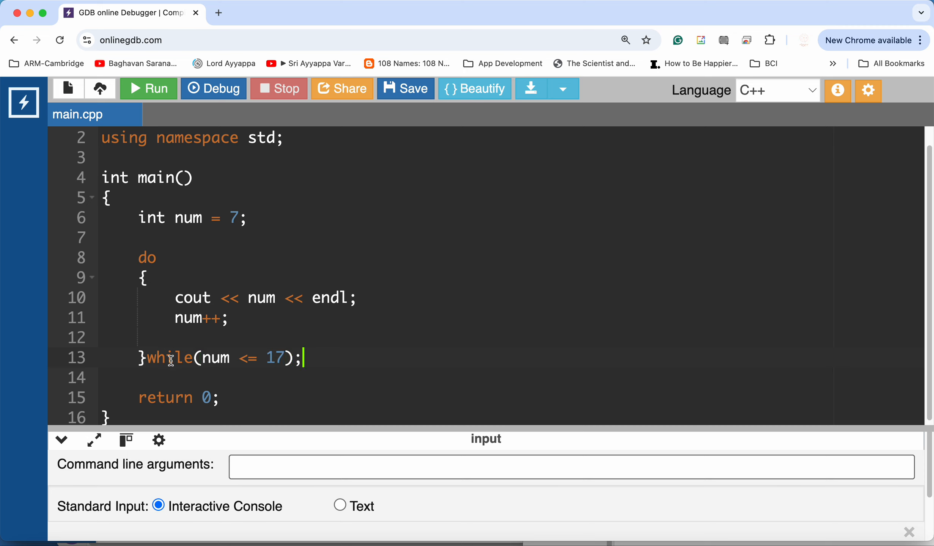
pyautogui.moveTo(182, 335)
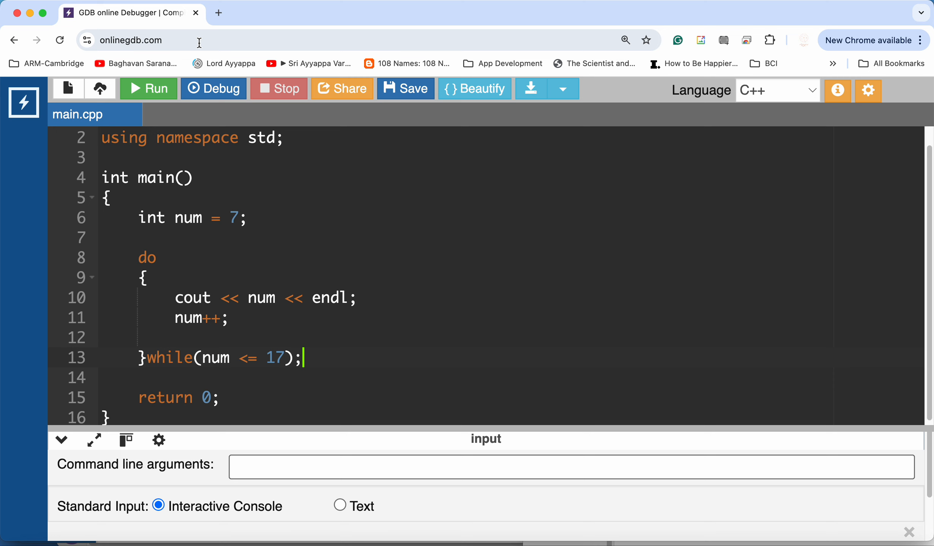
# - Run the program and enlarge the console to view output 7 through 17
pyautogui.click(148, 88)
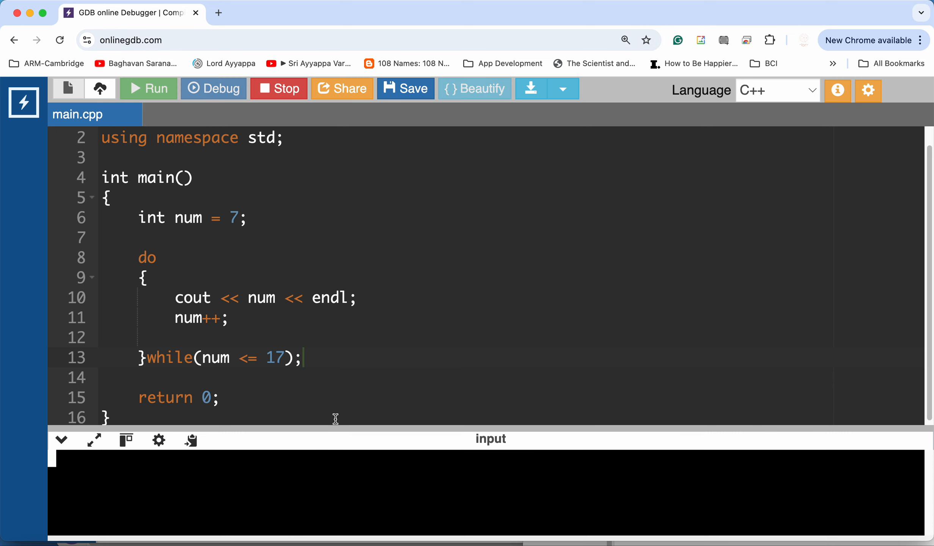
pyautogui.click(148, 89)
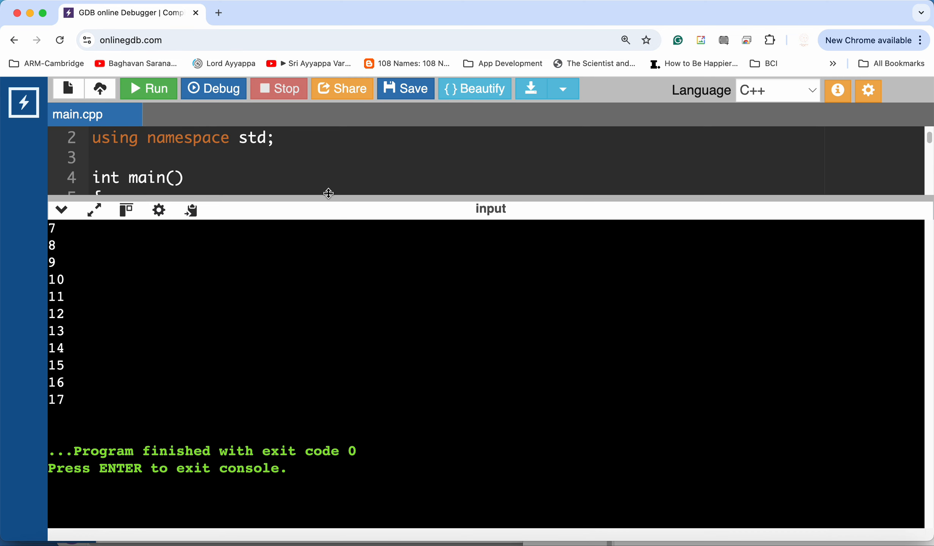